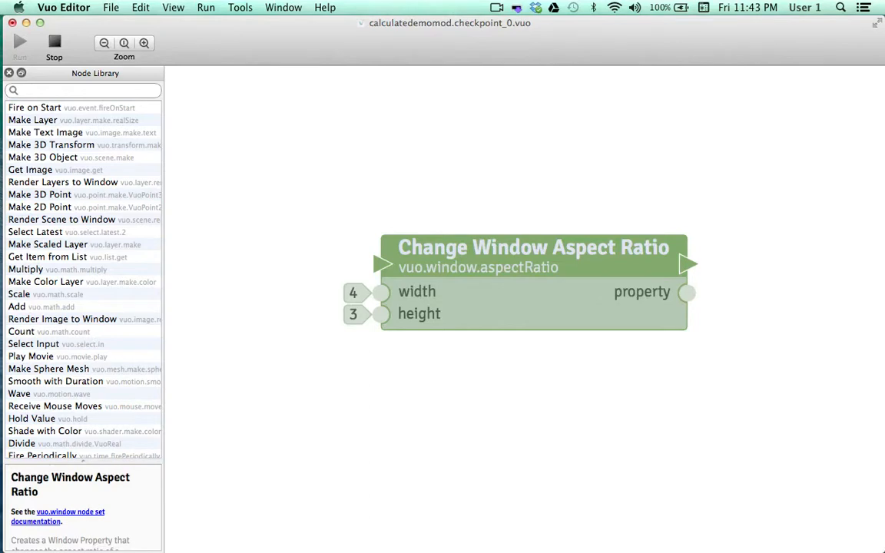
# Step: Run the aspect-ratio demo, shrink its window at 16:9, then reshape it tall and narrow
pyautogui.click(20, 44)
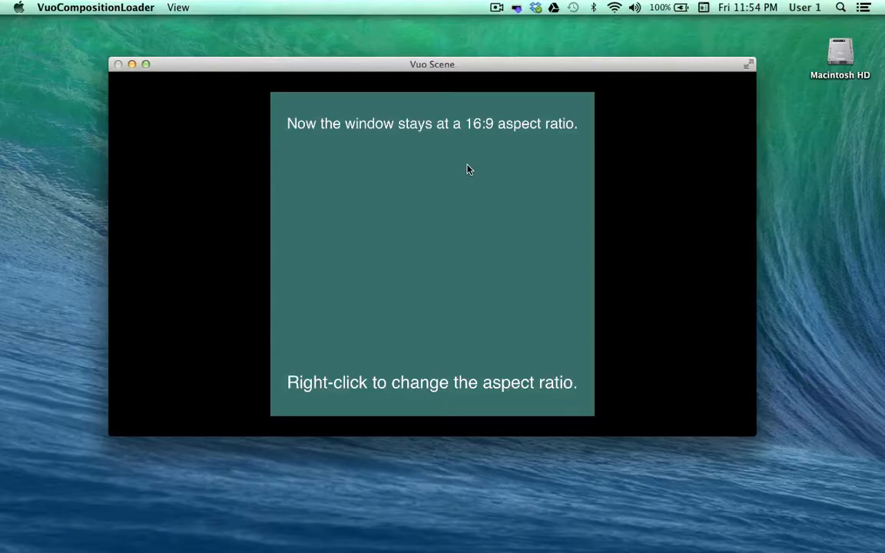
pyautogui.moveTo(463, 146)
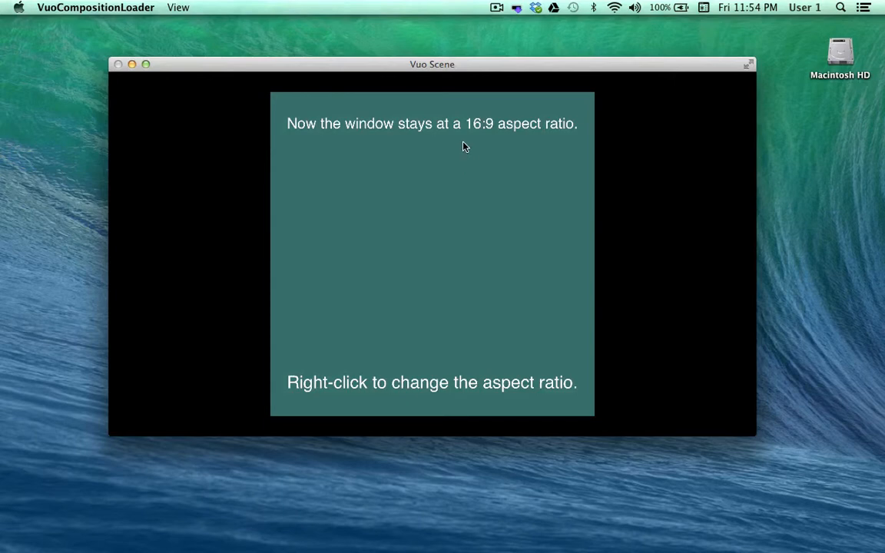
pyautogui.moveTo(498, 142)
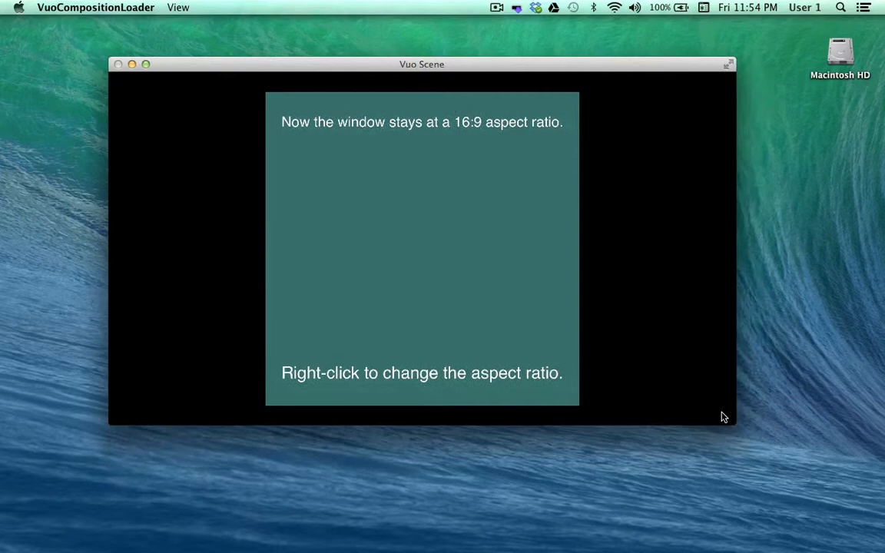
pyautogui.moveTo(734, 421); pyautogui.dragTo(803, 469)
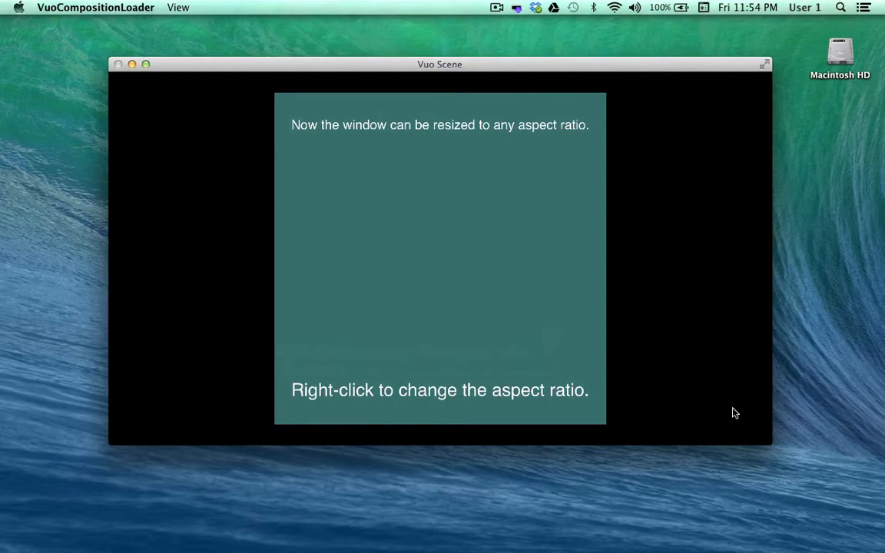
pyautogui.moveTo(766, 443); pyautogui.dragTo(282, 499)
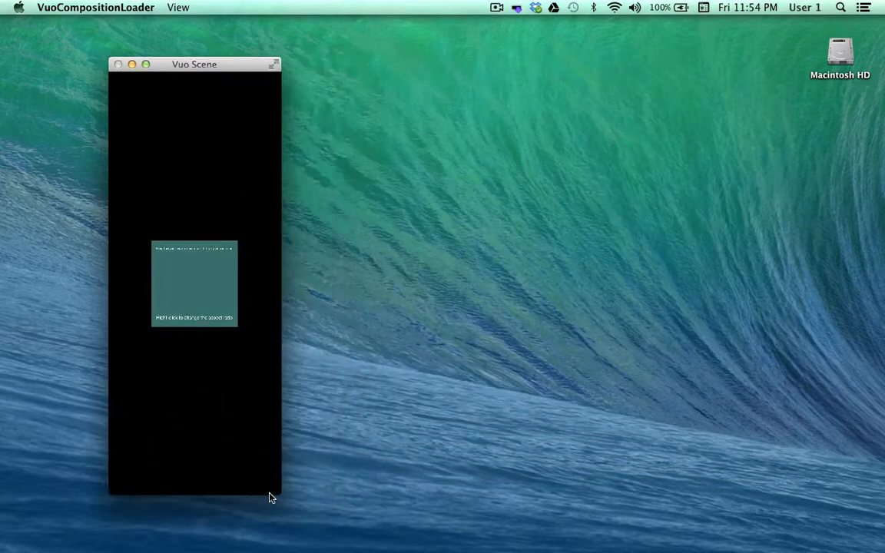
pyautogui.moveTo(277, 498); pyautogui.dragTo(578, 173)
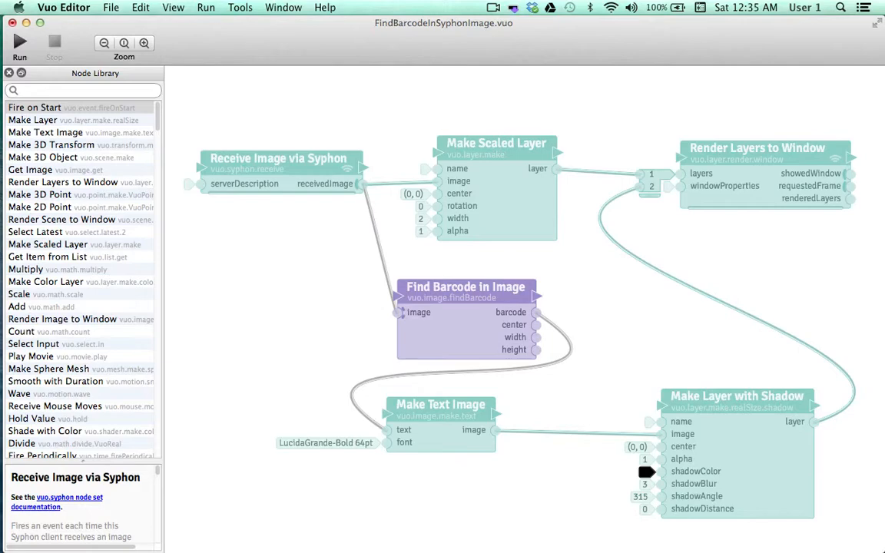
# Step: Start the FindBarcodeInSyphonImage composition
pyautogui.click(19, 43)
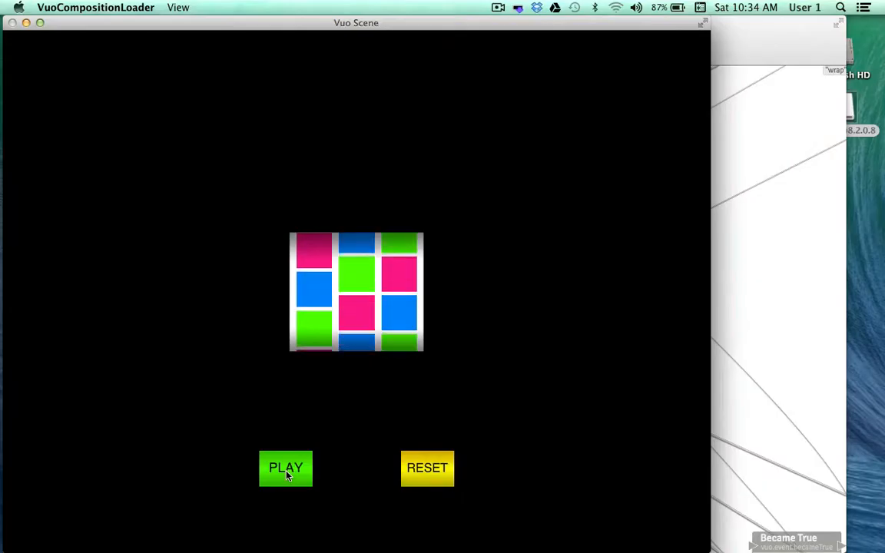
# Step: Spin the slot machine three times with PLAY until the reels match
pyautogui.click(286, 468)
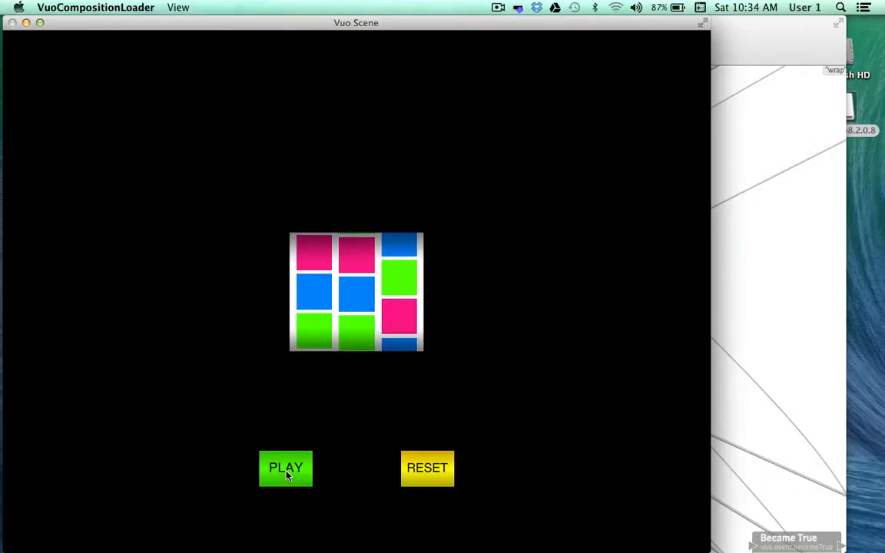
pyautogui.click(285, 468)
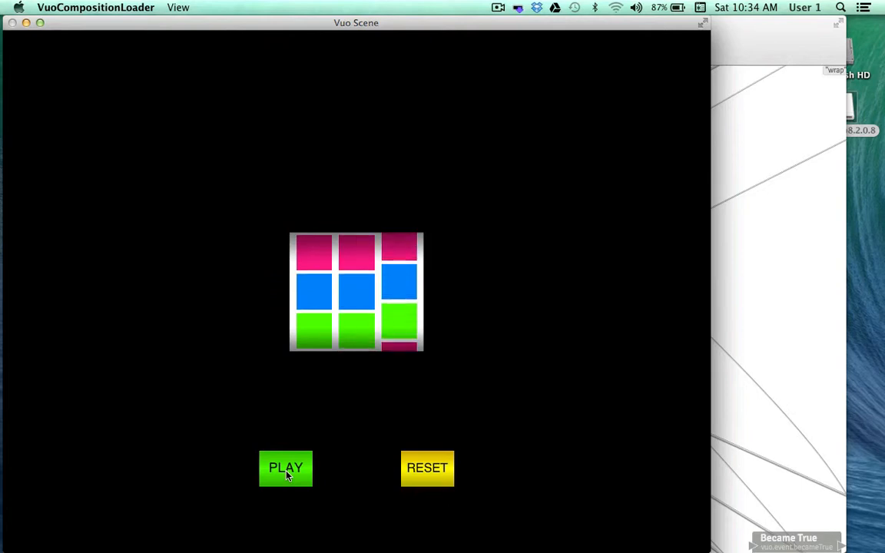
pyautogui.click(286, 468)
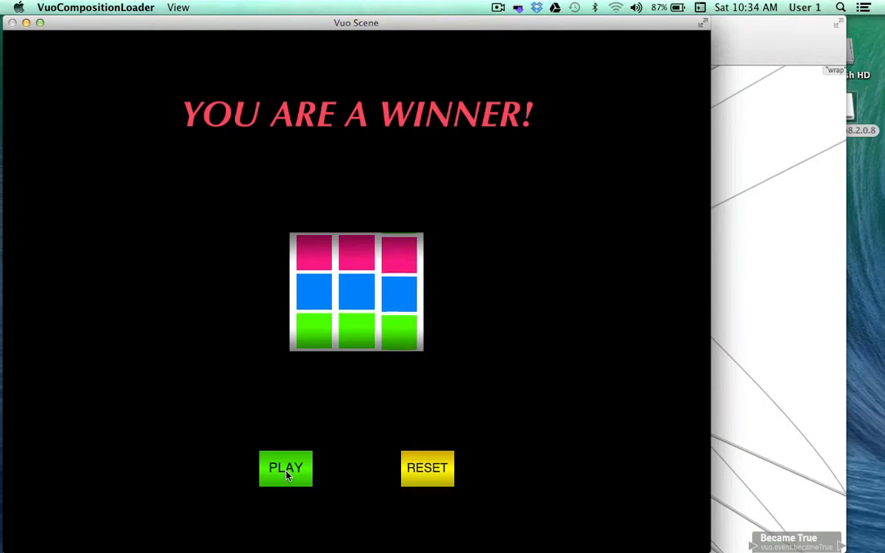